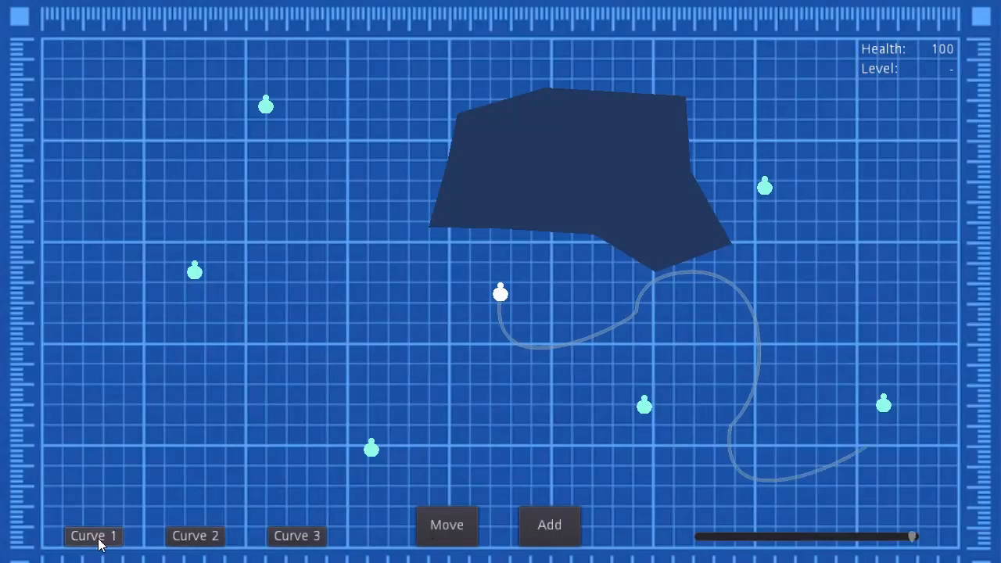
- Draw a new curve on the blueprint map and send the marker along it
left_click_drag(911, 537, 727, 536)
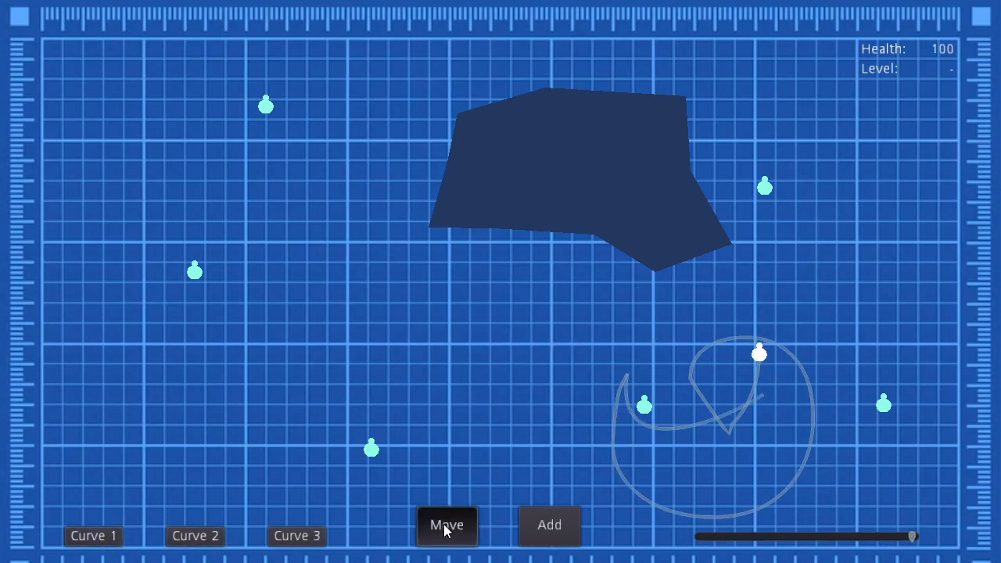
left_click_drag(758, 353, 806, 455)
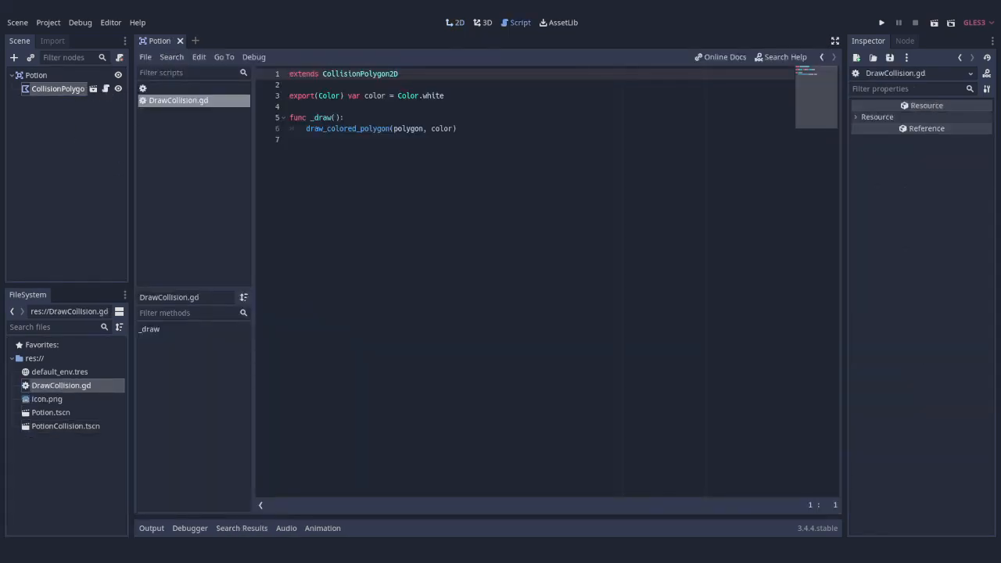
- Make the CollisionPolygon2D cyan, then show the Potion area's Collision layer and mask
left_click(455, 22)
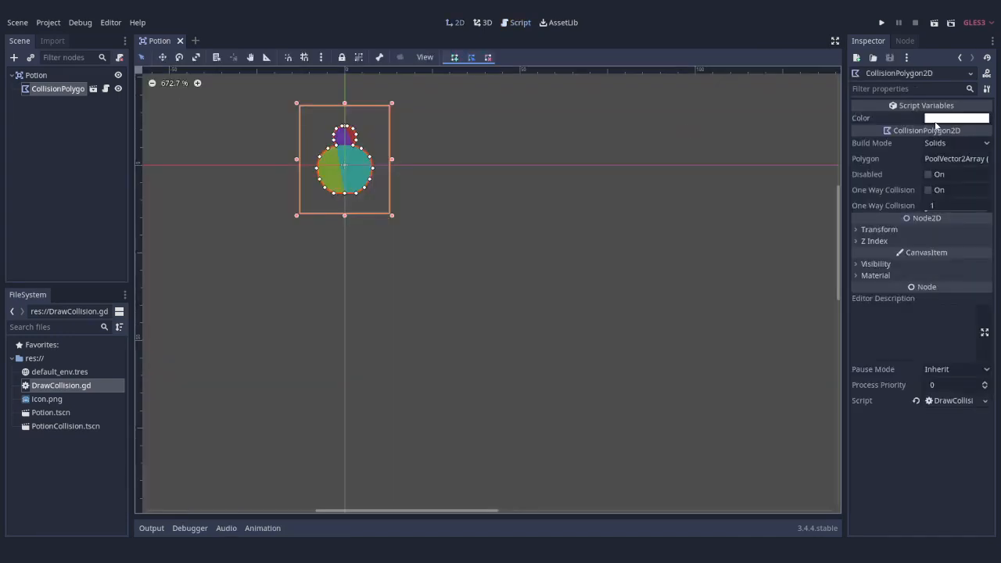
left_click(955, 117)
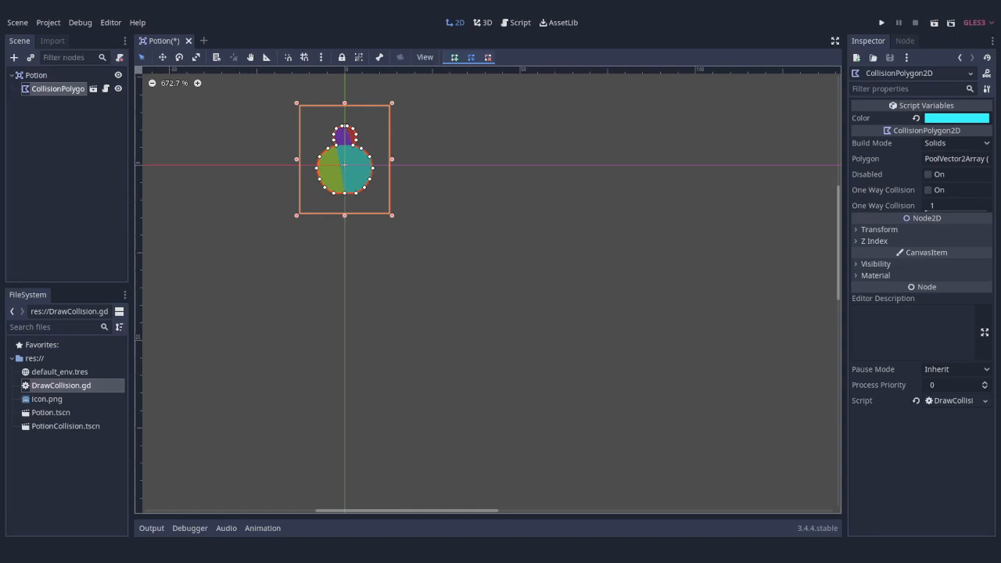
left_click(35, 75)
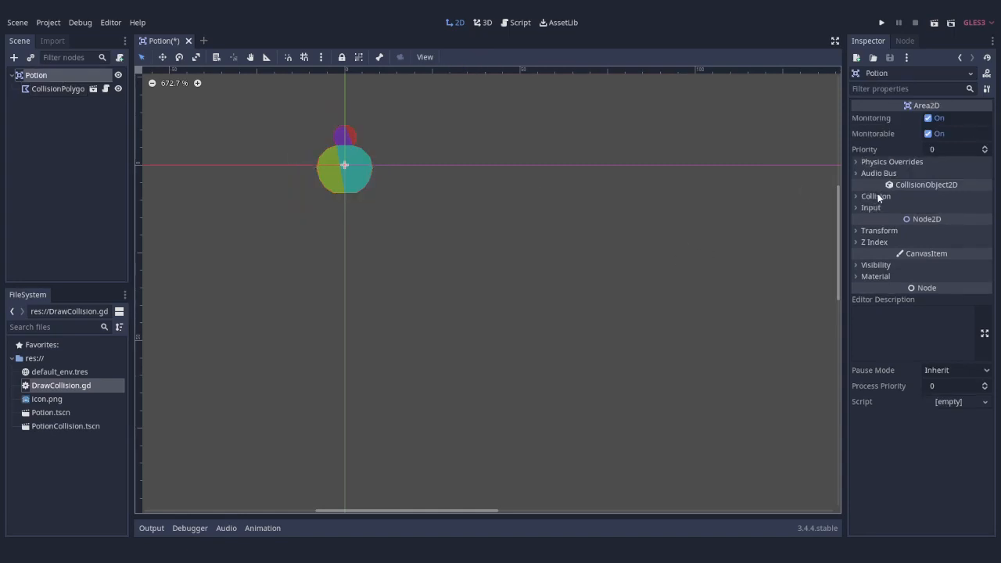
left_click(875, 195)
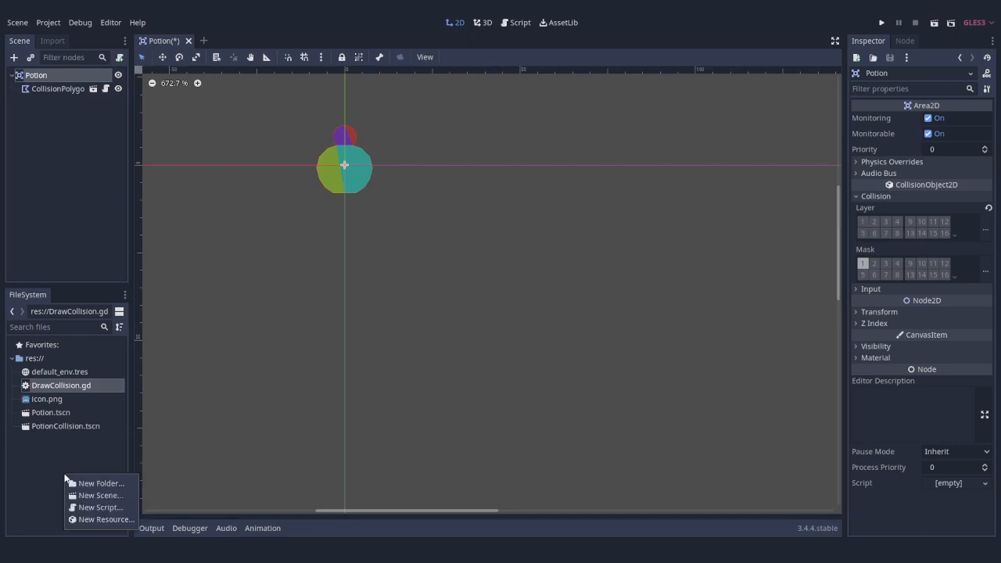
- Create a Map scene with Node2D children Potions and Bones
left_click(100, 495)
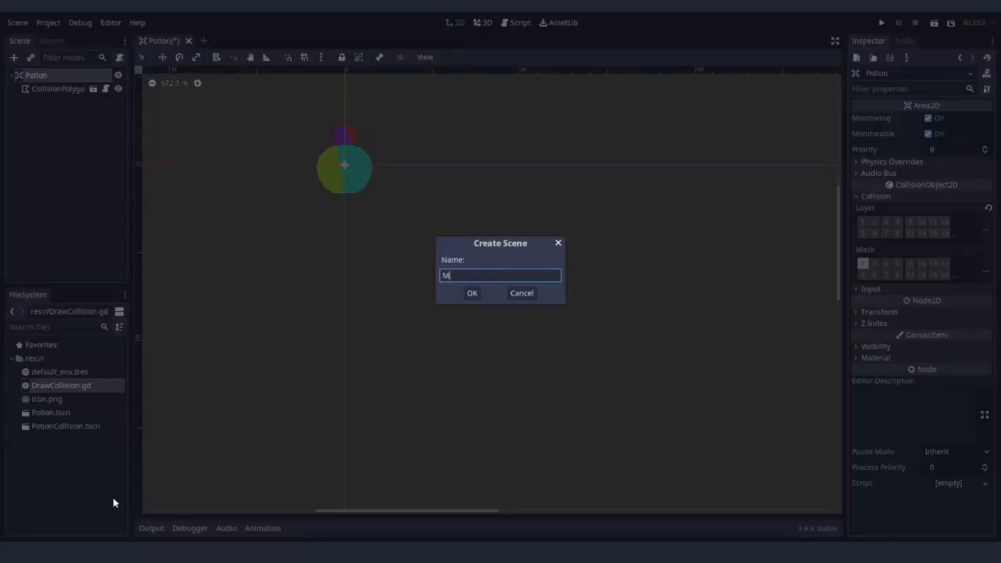
left_click(471, 292)
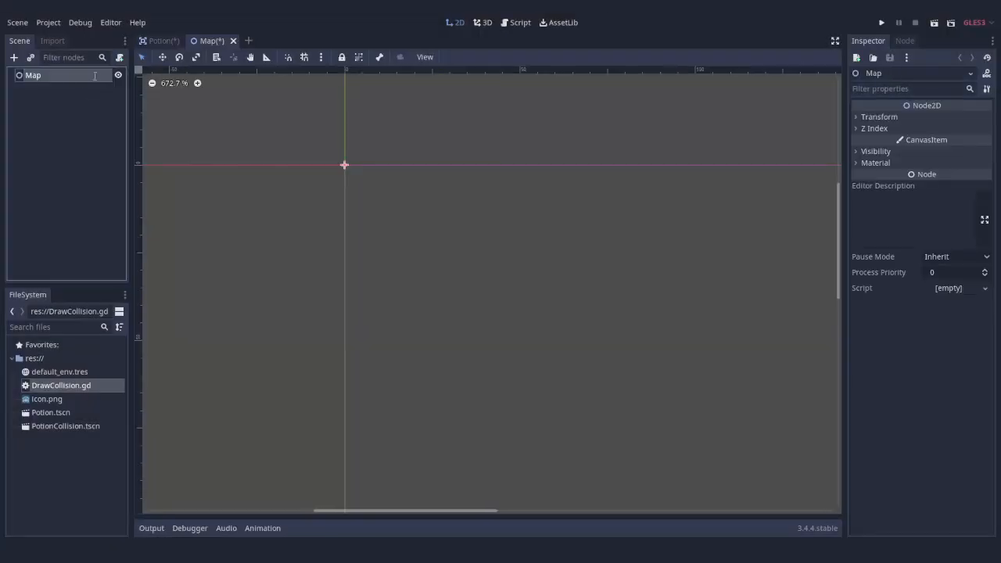
left_click(14, 57)
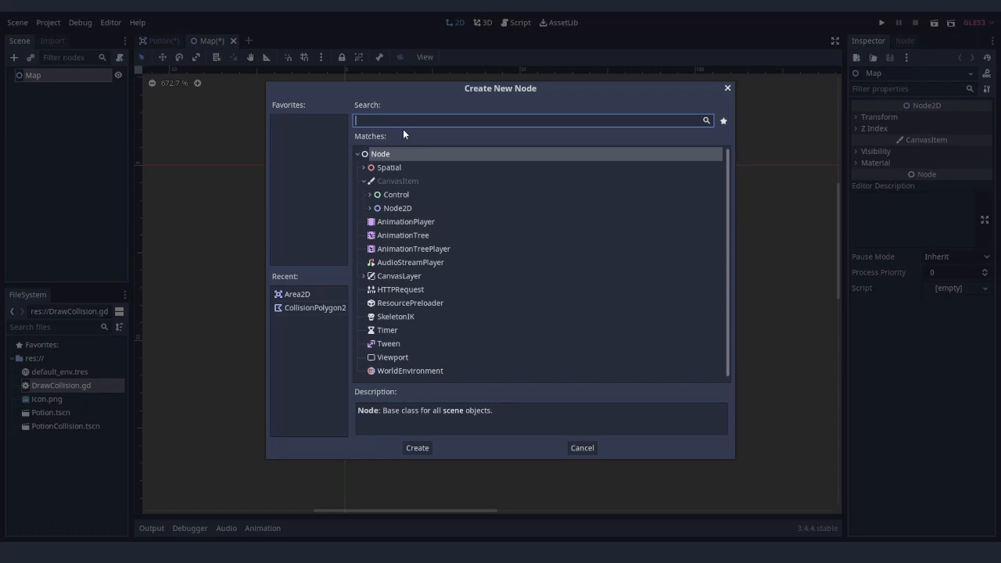
left_click(416, 447)
type("Potions")
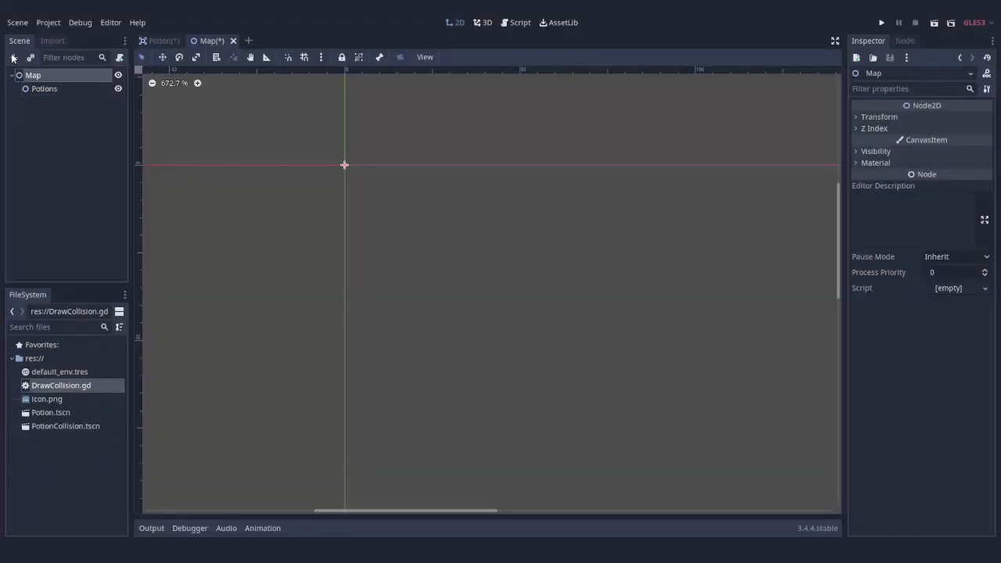
left_click(13, 57)
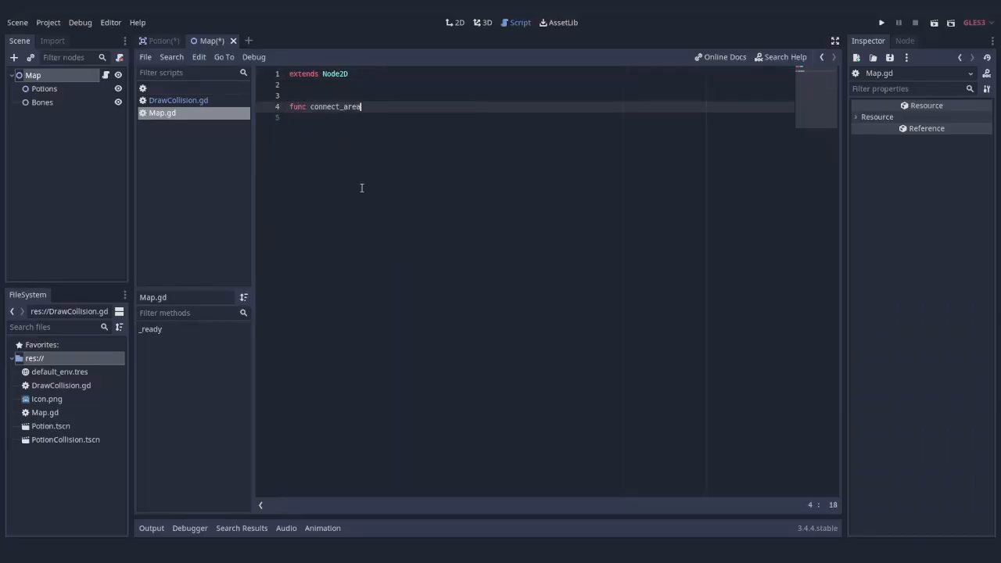
- Write connect_areas, call it for $Potions and $Bones, and add enter/exit handlers
type("s(parent: Node, enter)")
left_click(539, 95)
type("func _re")
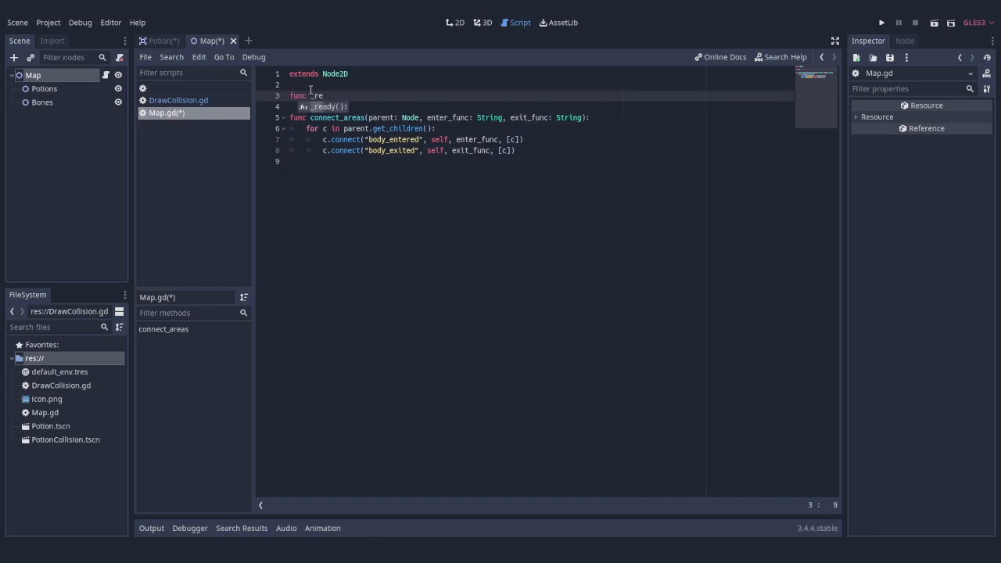
type("connect_areas($Potions, \"potion_enter\", )")
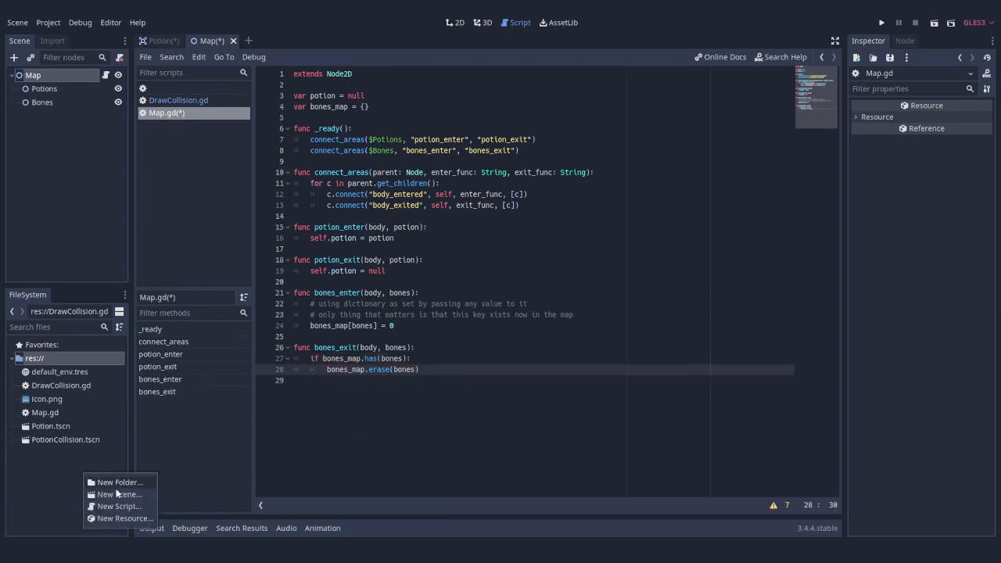
- Build a Path2D Marker scene with PathFollow2D and KinematicBody2D, saved as Marker.tscn
left_click(120, 494)
type("path")
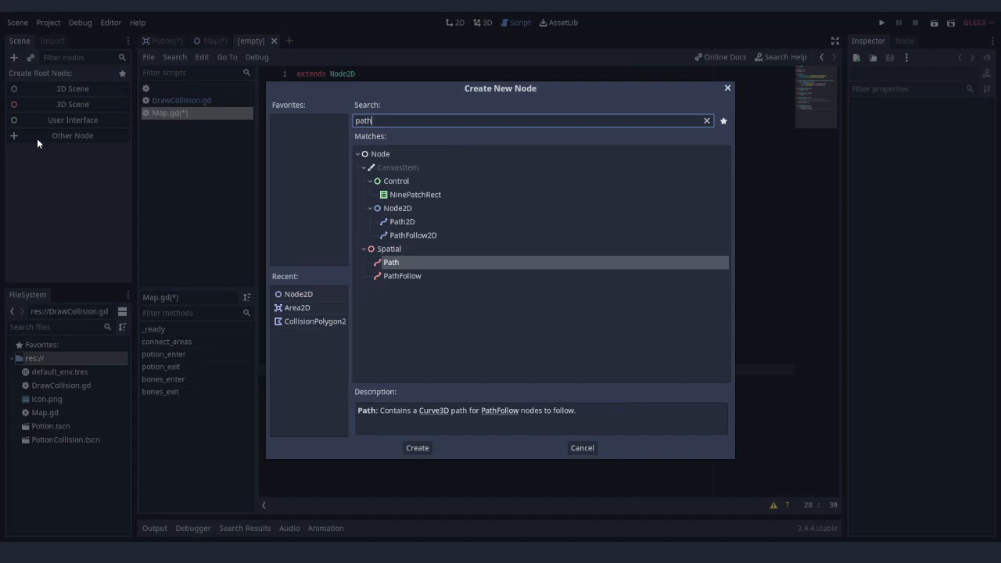
left_click(417, 447)
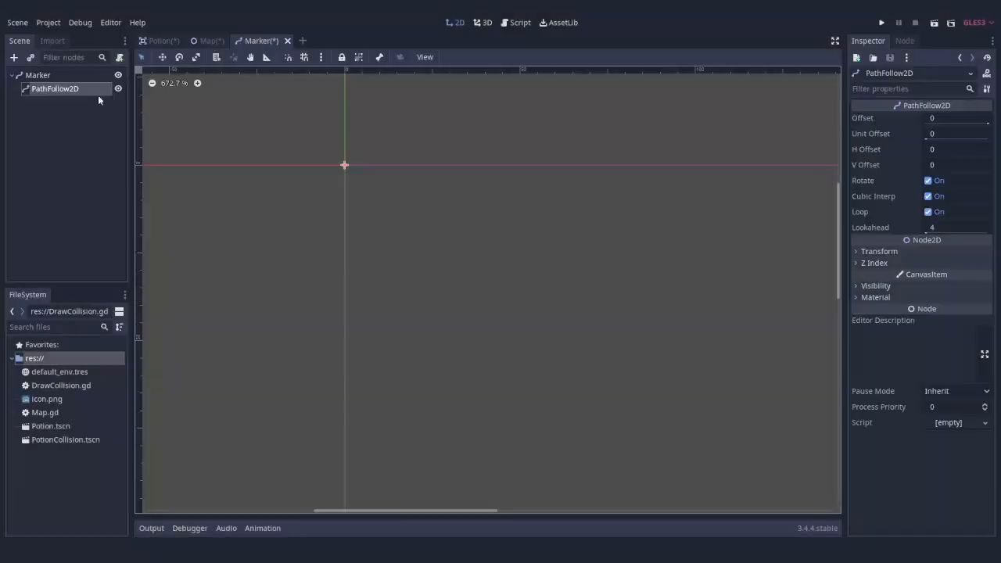
left_click(14, 57)
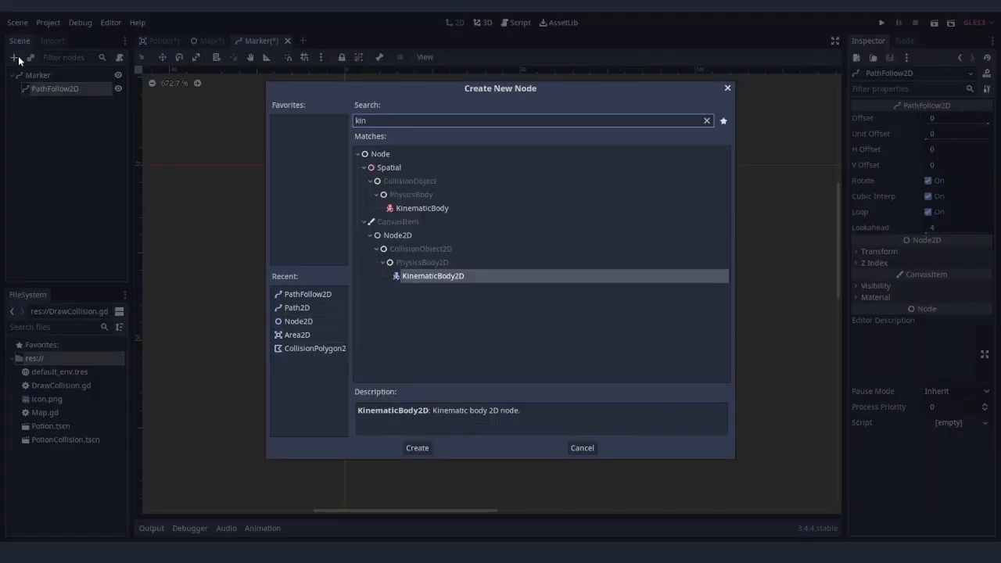
left_click(416, 448)
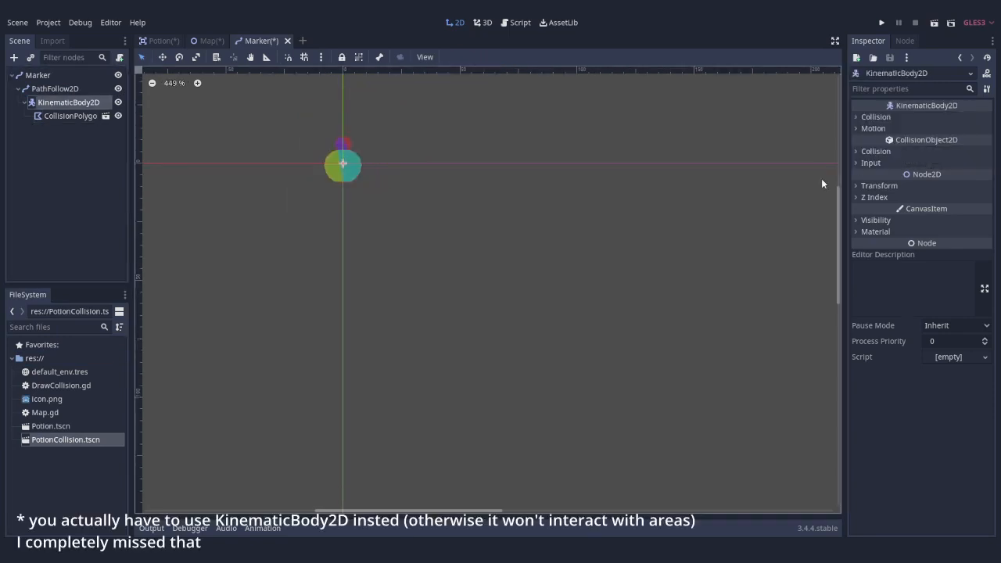
left_click(875, 151)
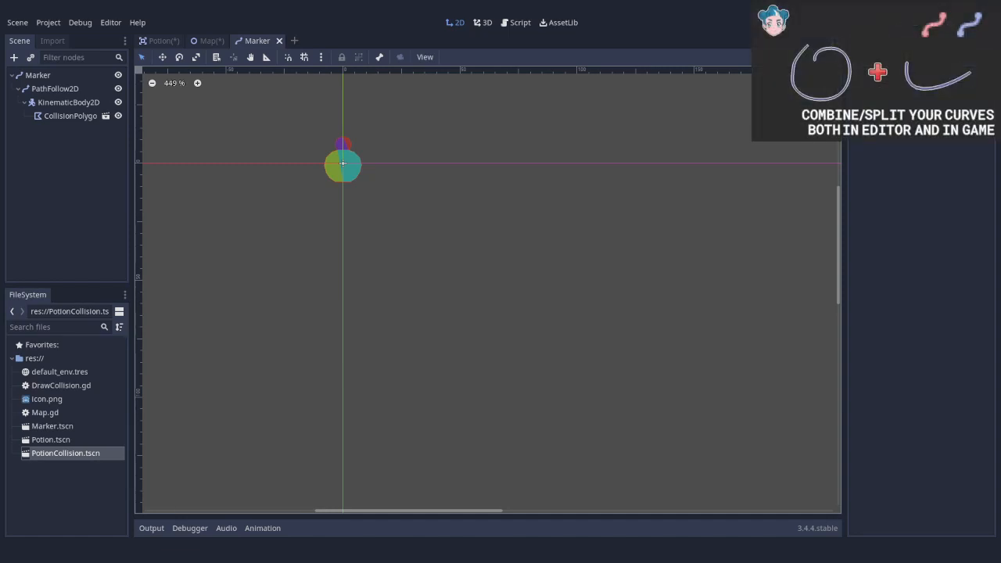
- Instance Marker.tscn into the Map and add a Path2D renamed Preview
left_click(210, 39)
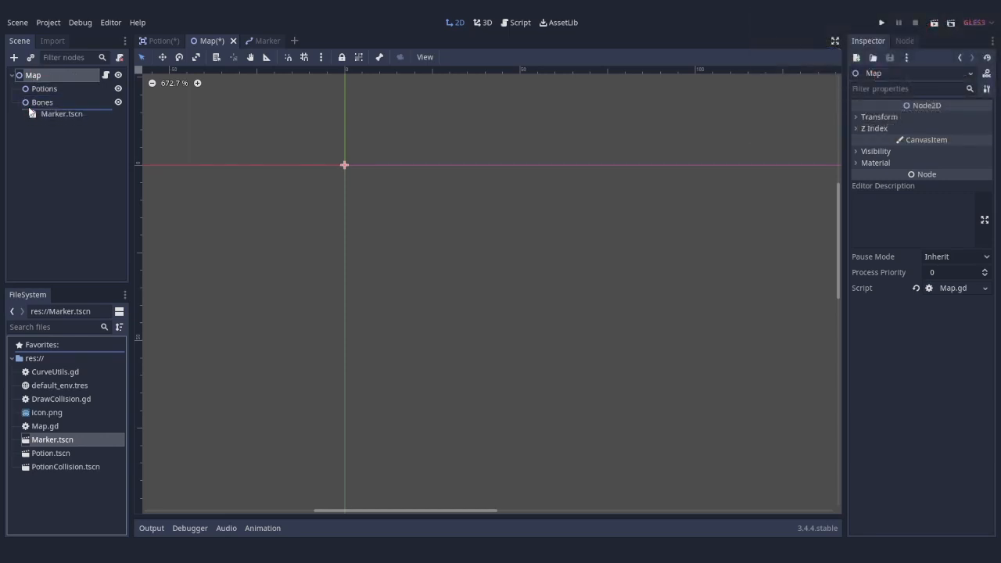
left_click(14, 57)
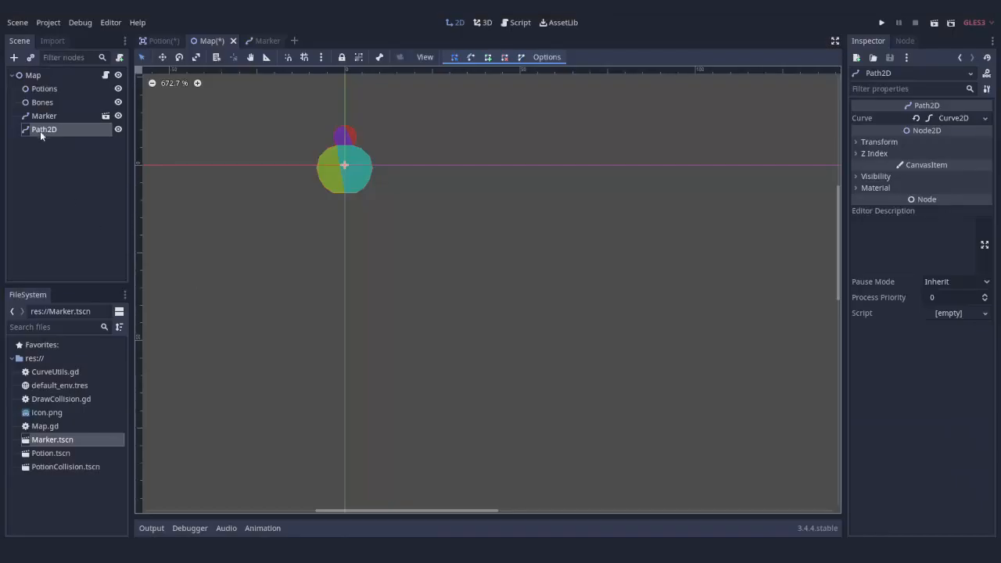
double_click(45, 129)
type("Preview")
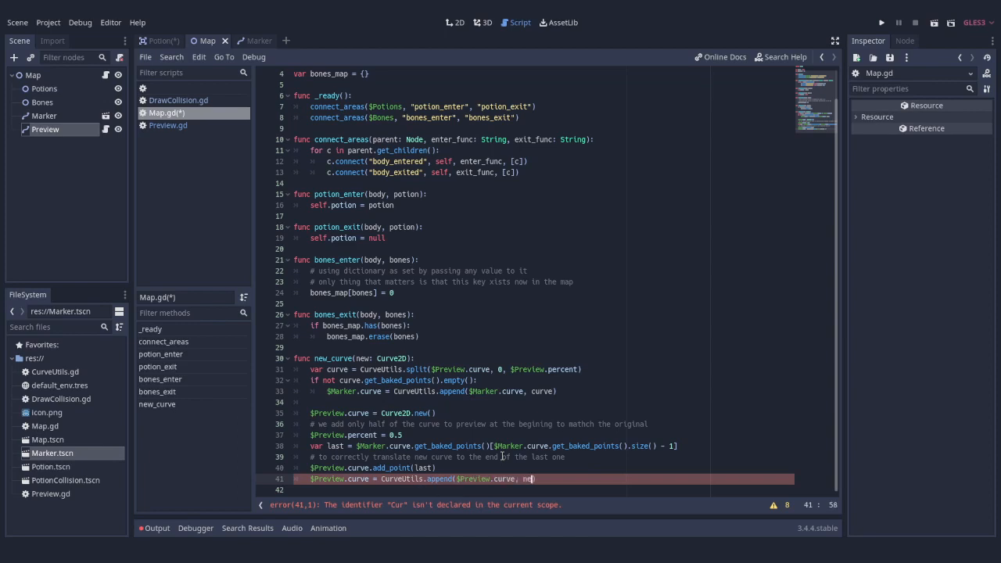
- Add a set_curve(curve_new: Curve2D) setter to Marker.gd that calls update()
left_click(168, 125)
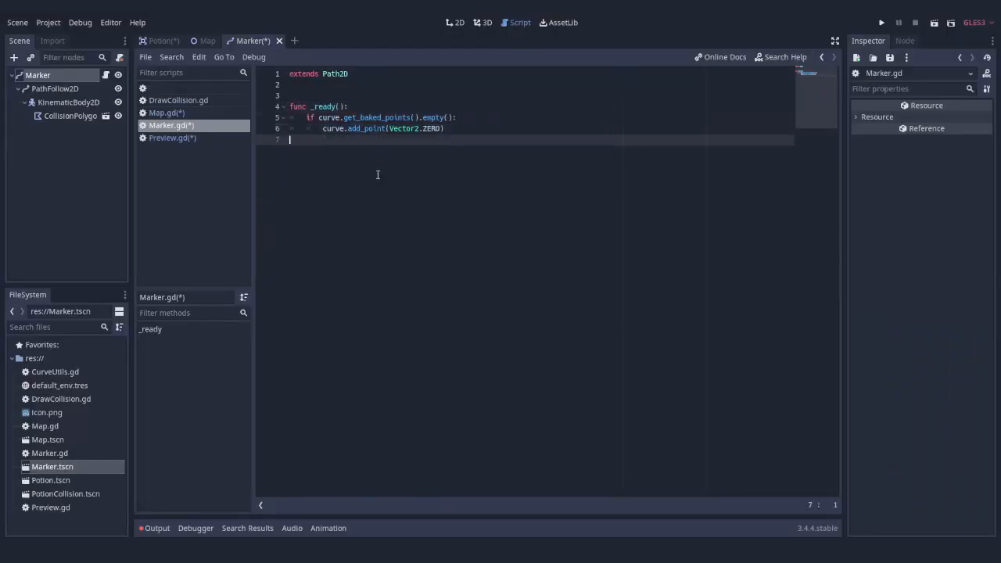
type("func set_curve(curve_new: Curve2D):")
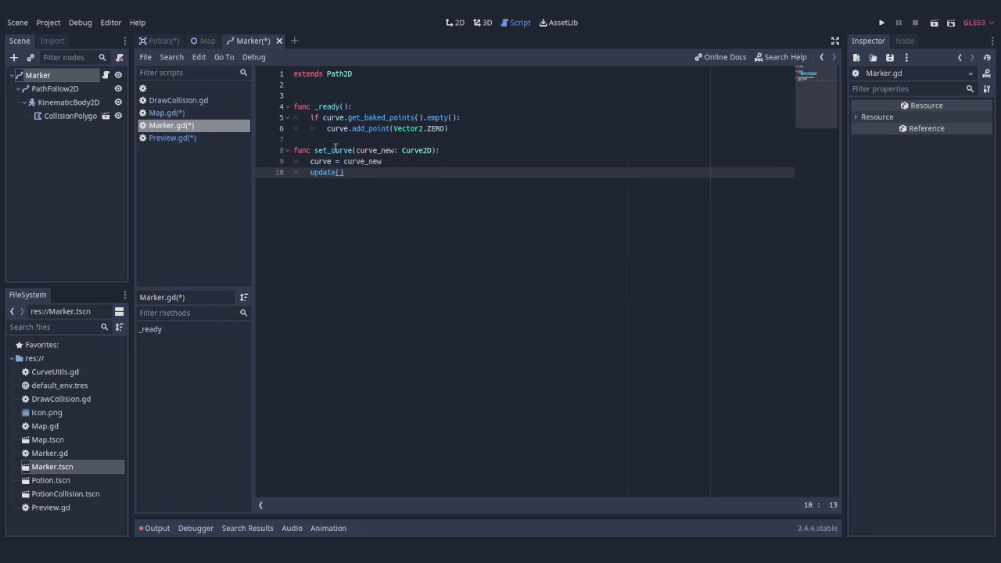
left_click(158, 112)
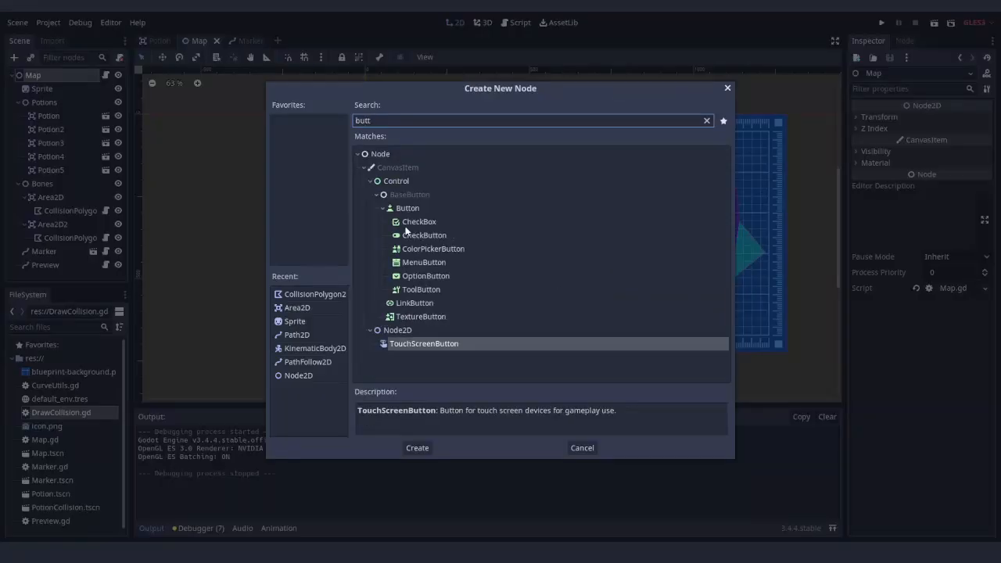
- Add a plain Button node to the map for the Curve, Add, Move and Extend controls
left_click(416, 447)
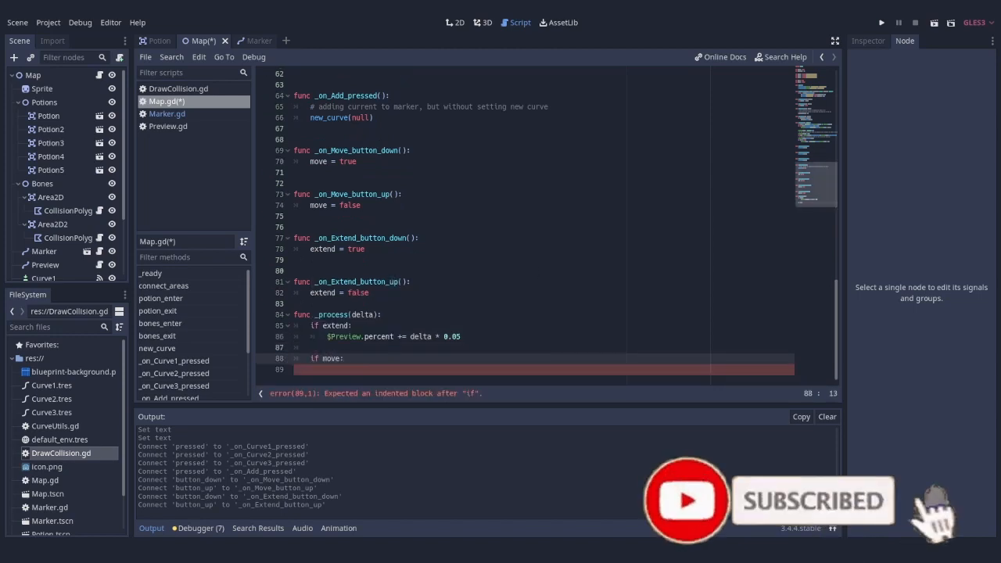
- Advance $Marker/PathFollow2D offset in _process and begin a _draw function in Marker.gd
type("$Marker/PathFollow2D.mo")
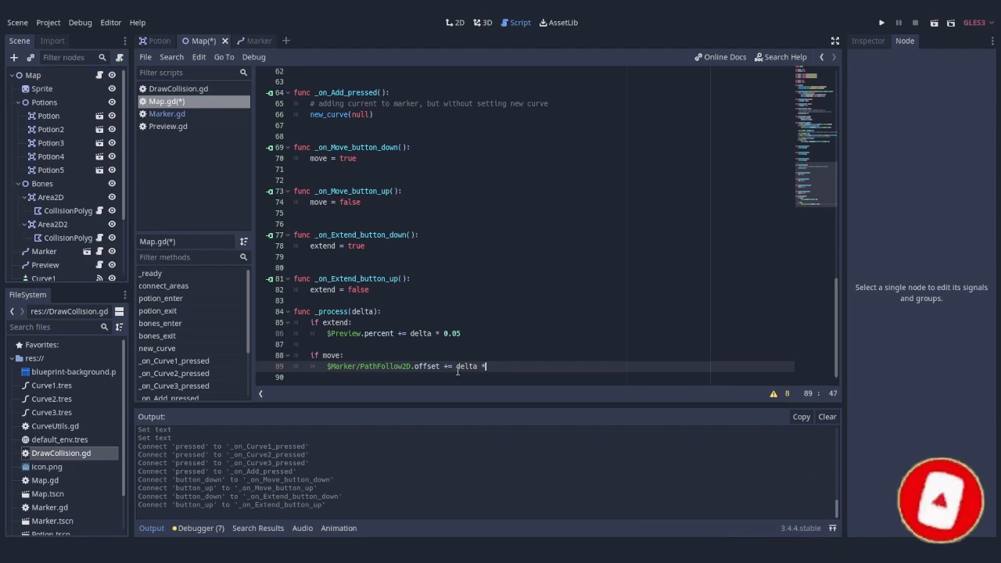
left_click(167, 113)
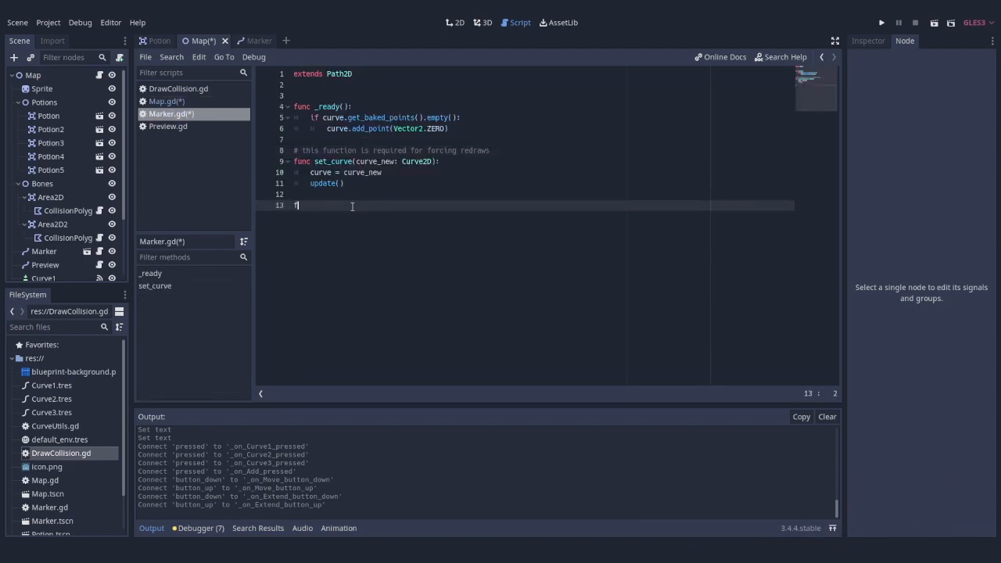
type("func _draw():")
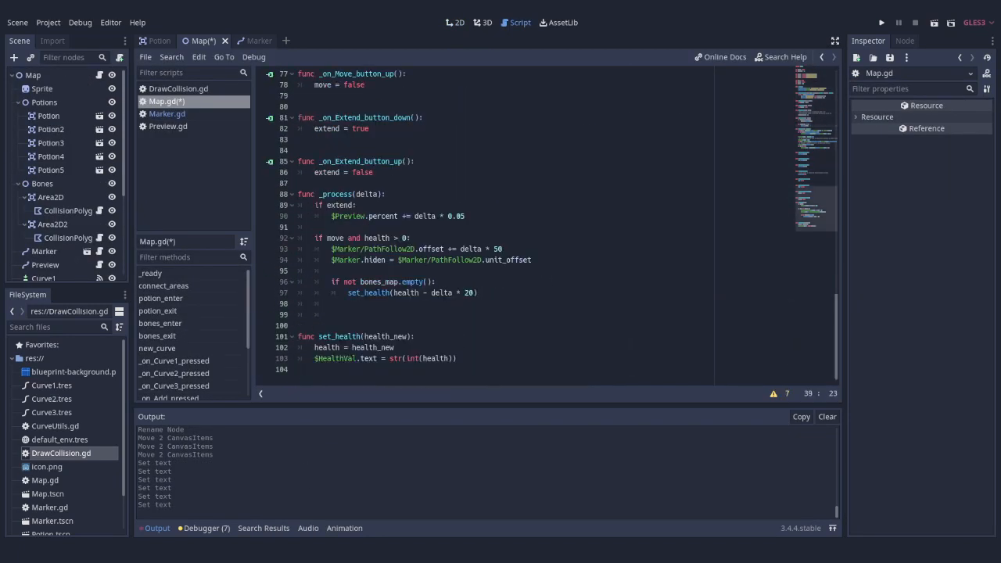
- Set LevelVal to one 'I' per potion-proximity level, then run the game
left_click(336, 313)
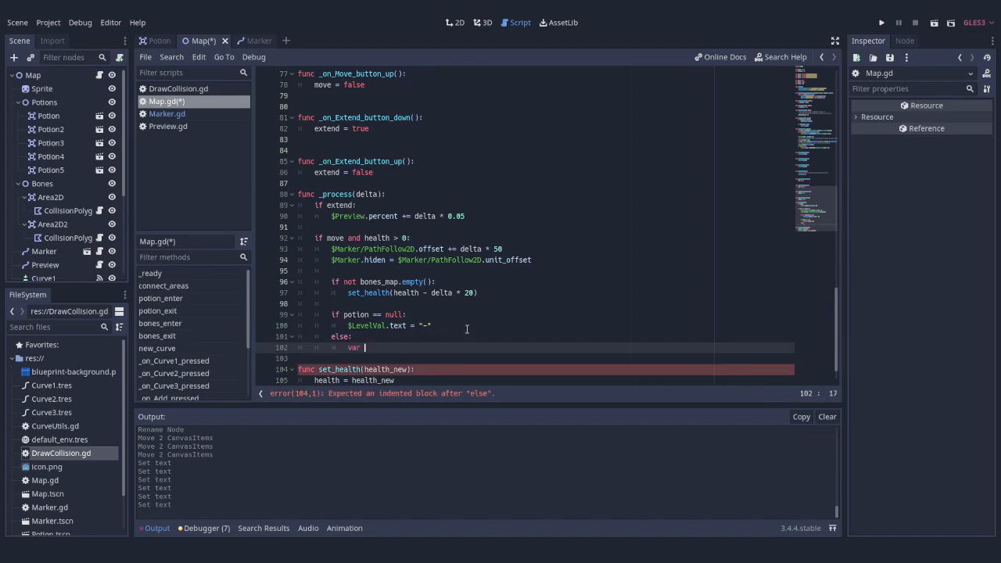
type("dist_vect = potion.global_position - $Marker/PathFollow2D/KinematicBody2D.global_position")
type("var dist_sq = dist_vect.length_squared(")
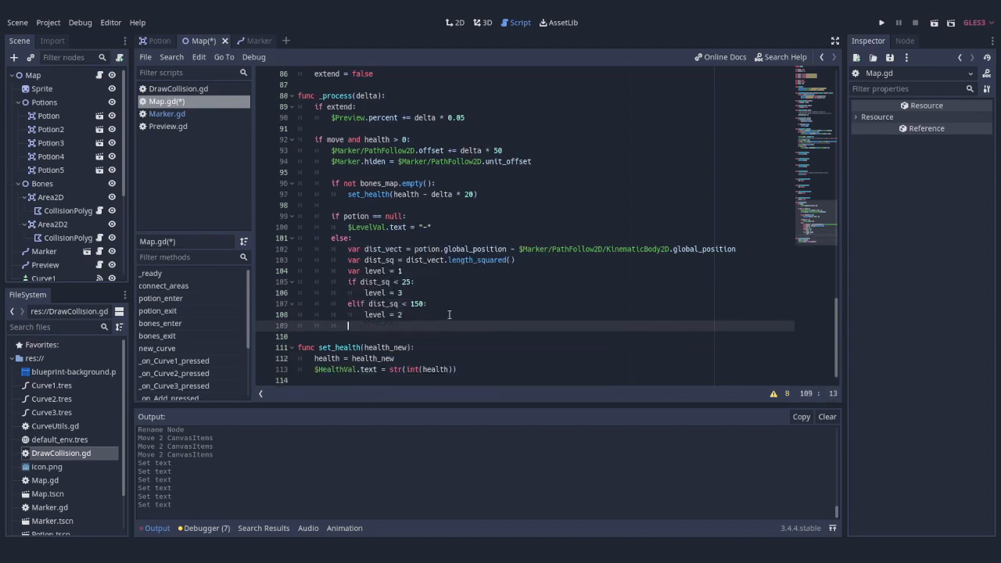
type("$LevelVal.text = \"\"")
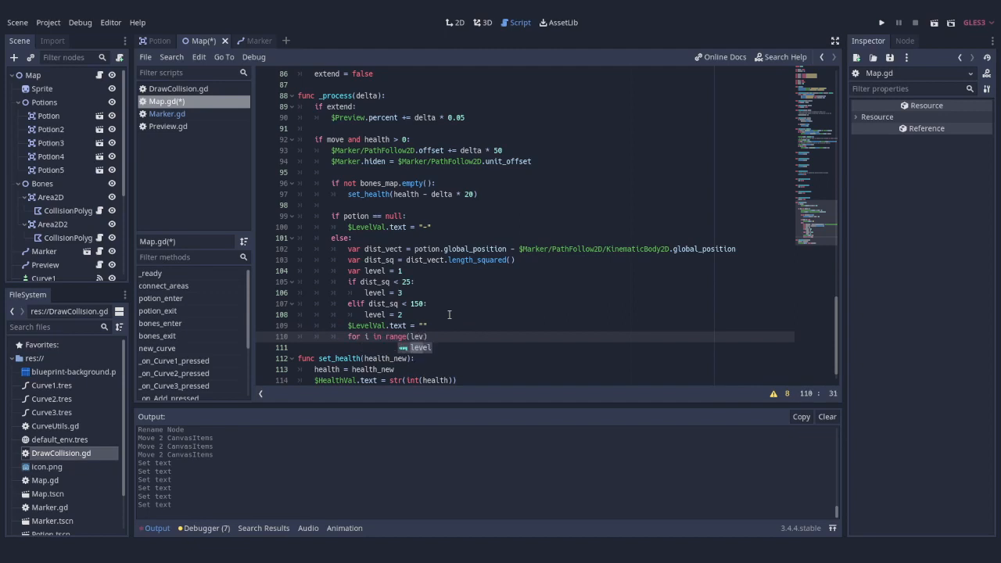
type("$LevelVal.text += \"I\"")
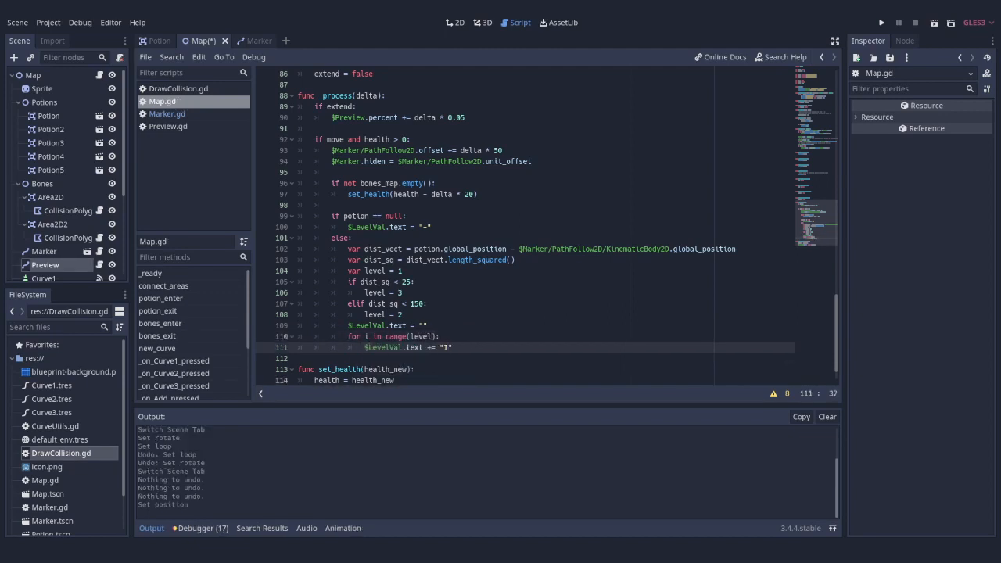
left_click(240, 41)
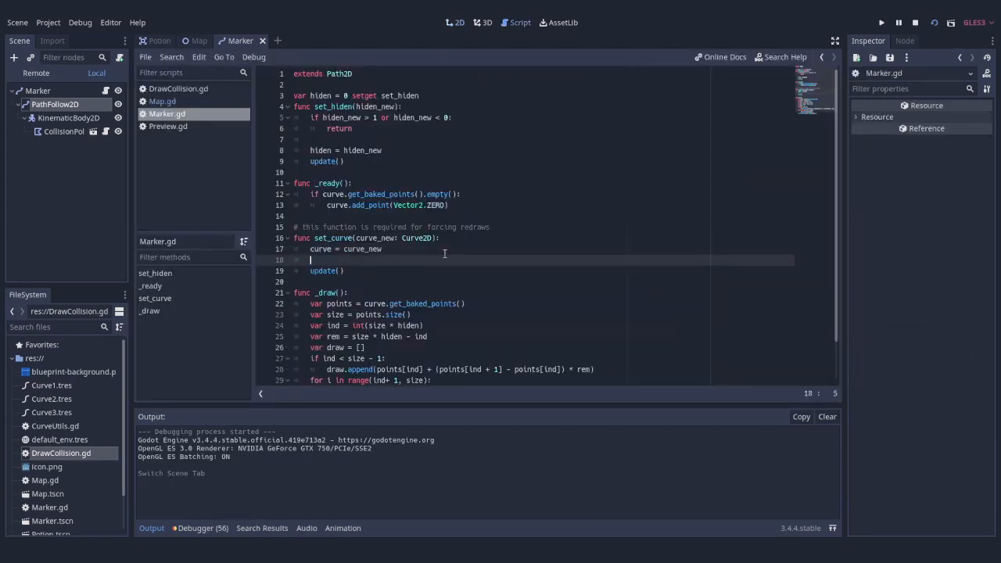
left_click(881, 22)
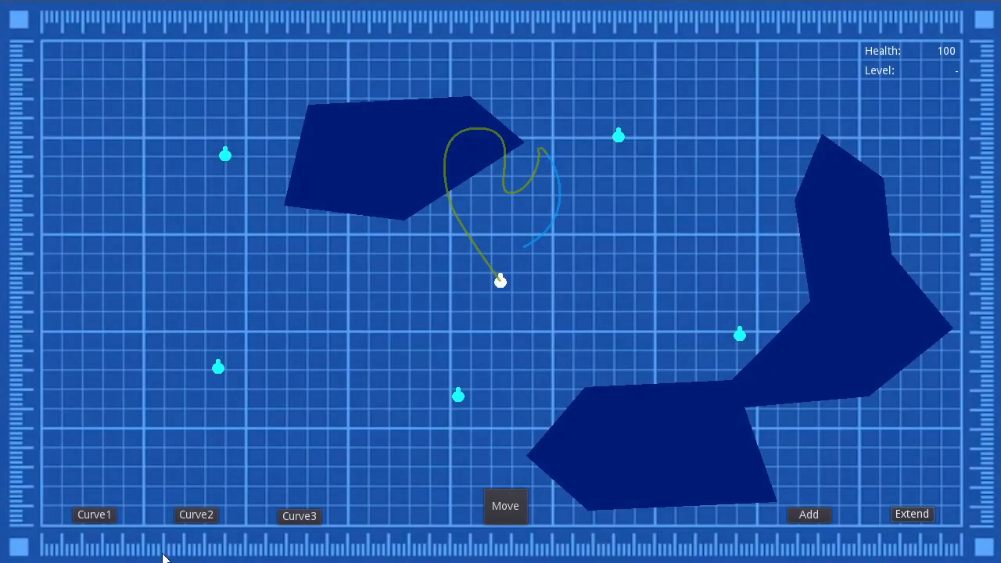
- Pick a Curve path and move the marker over a potion (Level I) into bones, Health 74
left_click(911, 514)
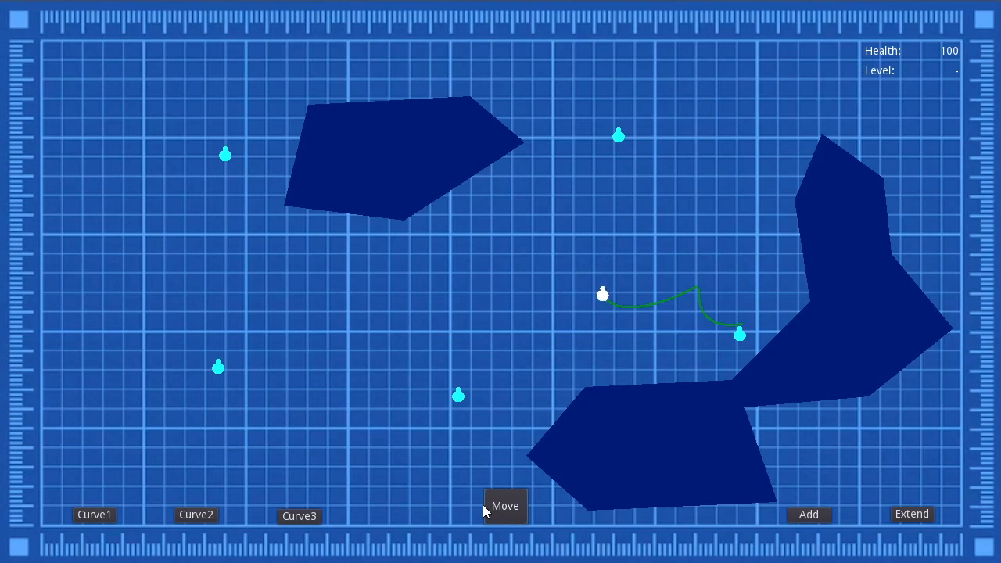
left_click(505, 505)
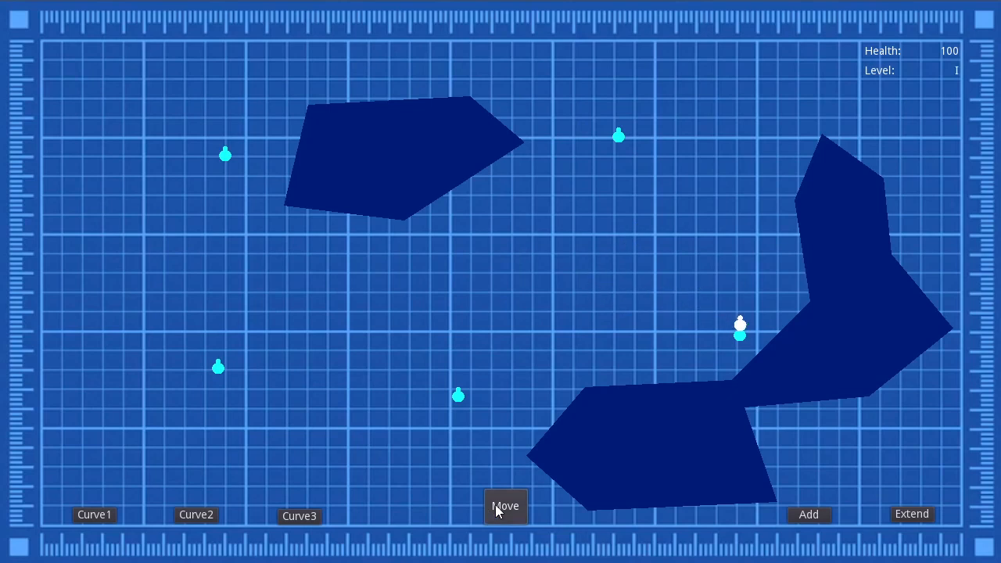
left_click(505, 506)
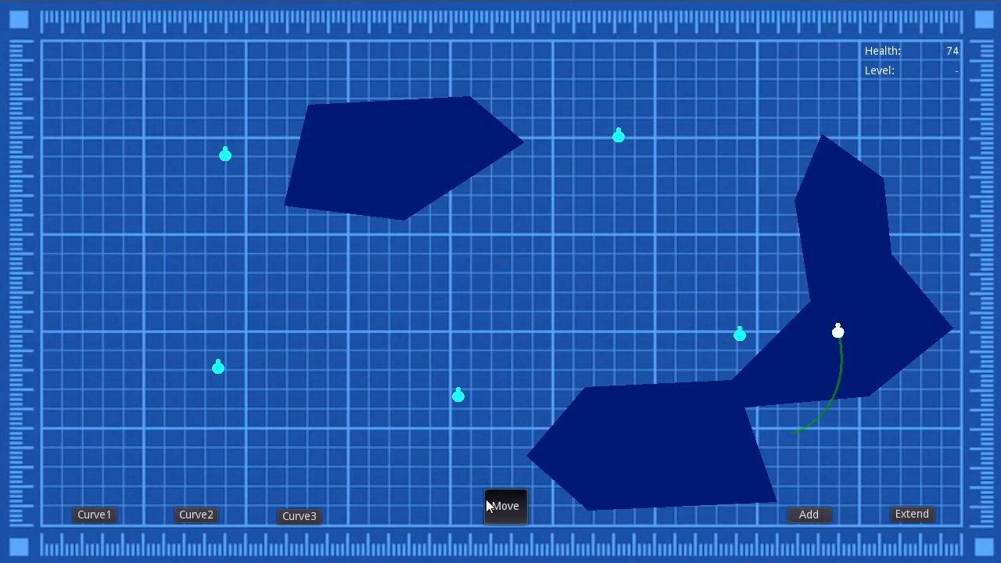